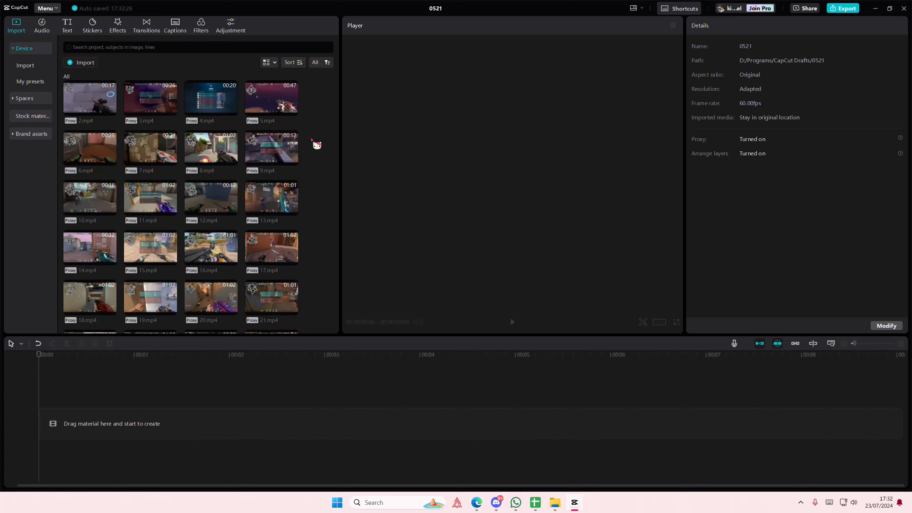
mouse_move(320, 140)
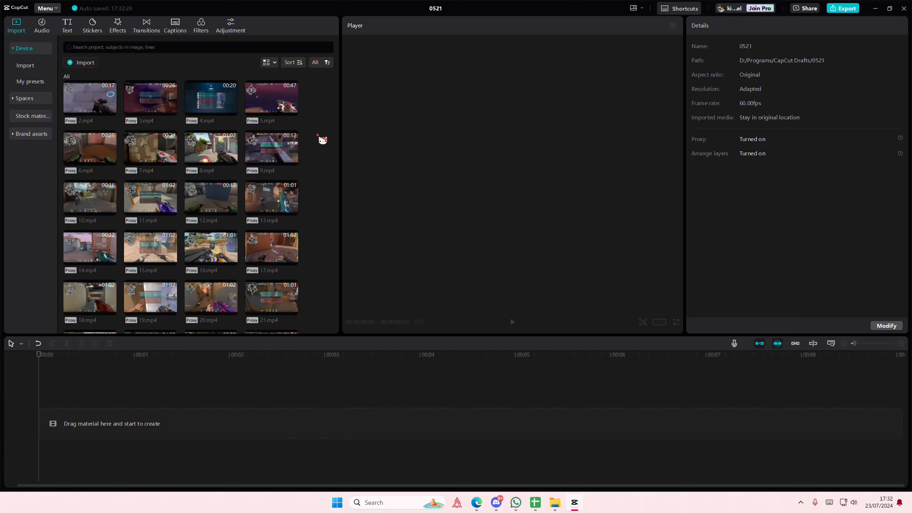
mouse_move(317, 188)
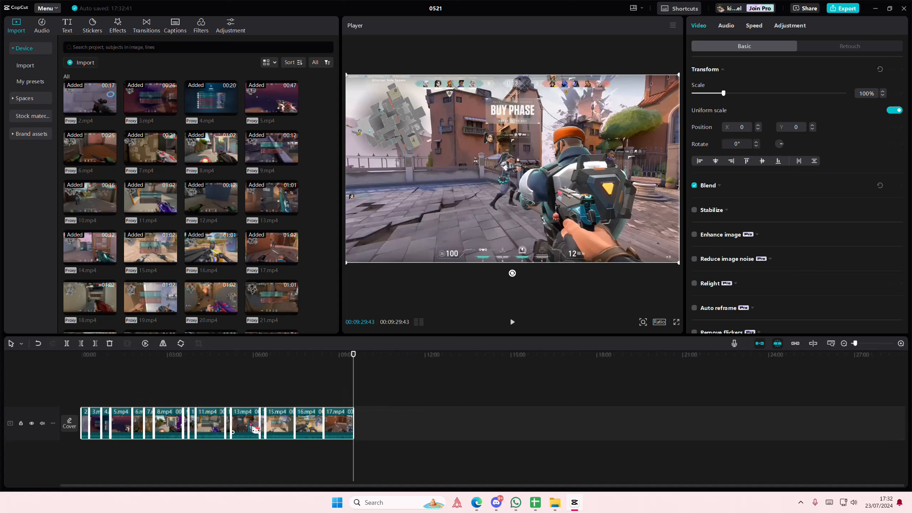
Create a compound clip (Alt+G) from all selected gameplay clips, about 9:29 long.
right_click(253, 423)
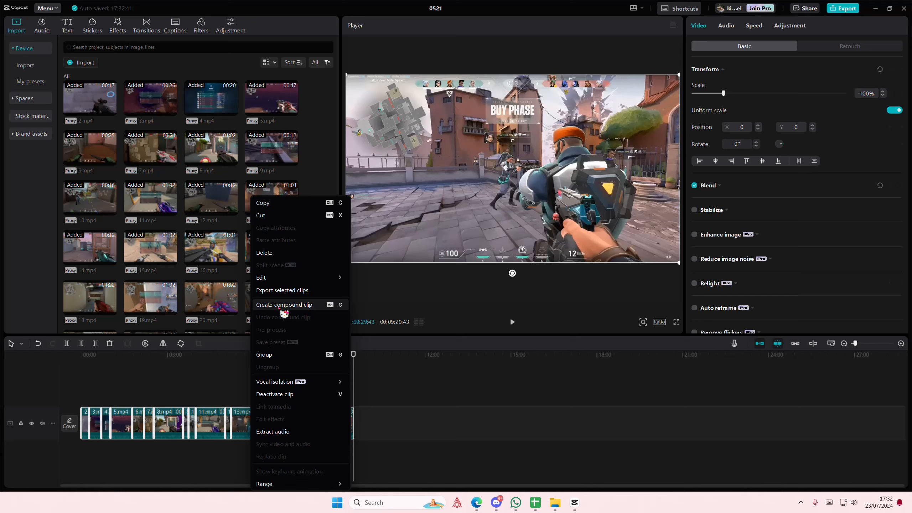
click(283, 305)
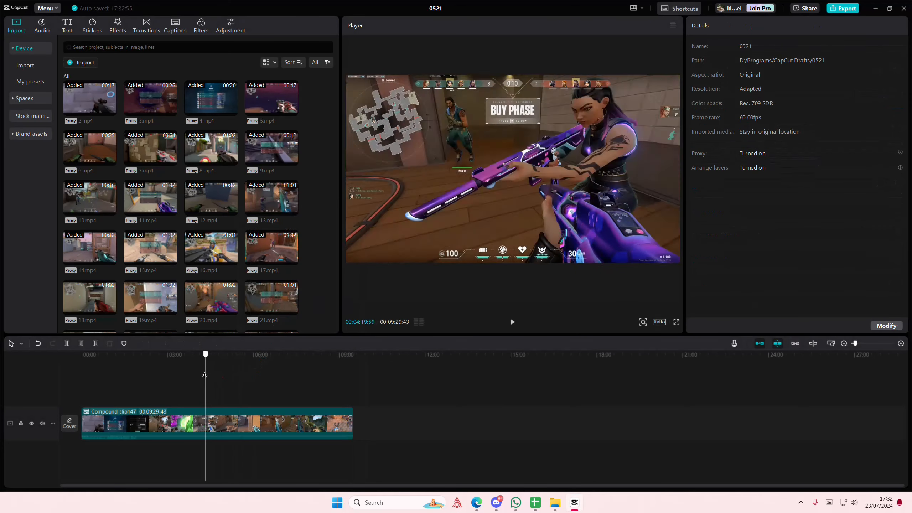